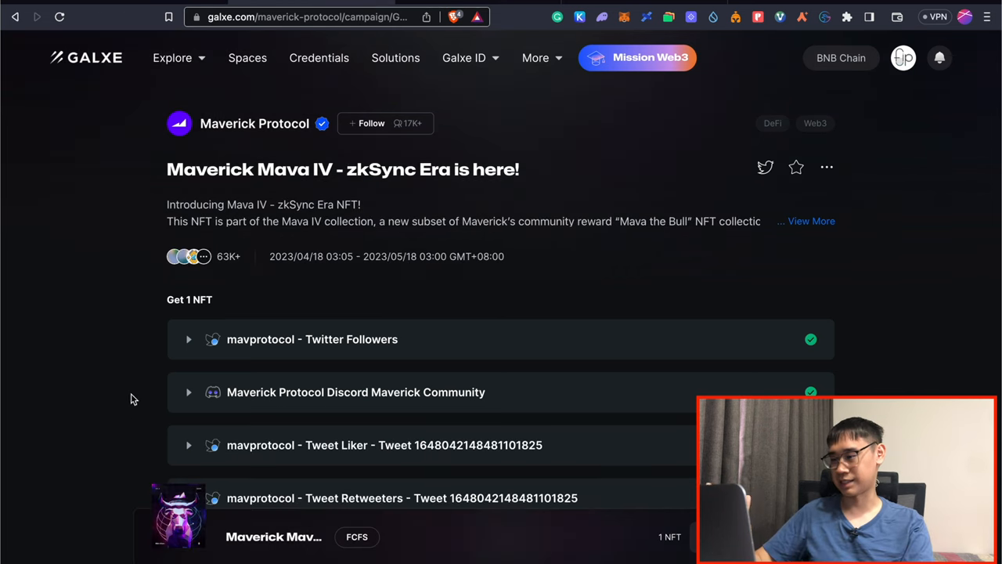
# Step: Scroll the Galxe Mava IV zkSync campaign page before moving to the Medium article
pyautogui.scroll(-3)
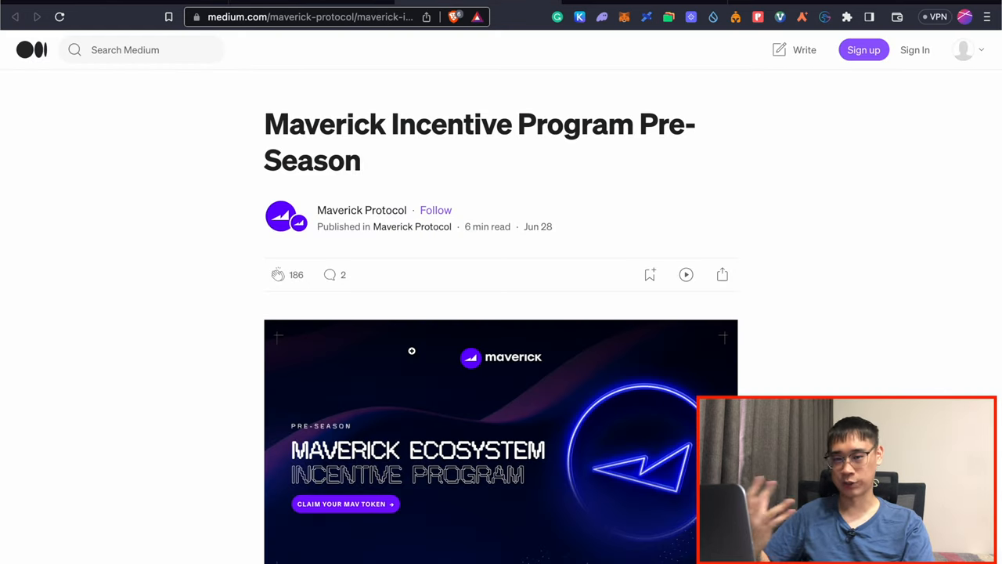
# Step: Scroll the Medium article down to the reward factors and airdrop allocation table
pyautogui.scroll(-3)
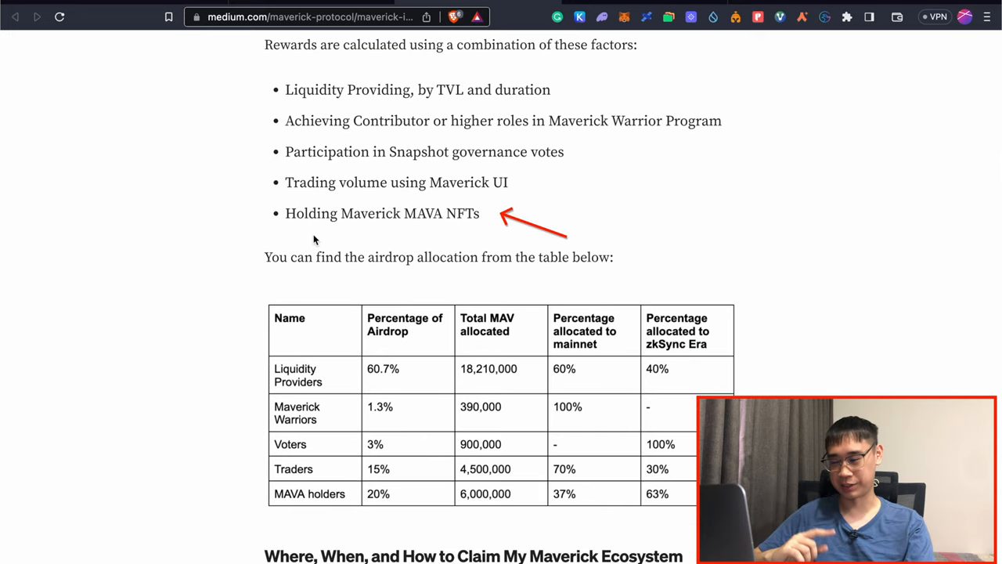
pyautogui.moveTo(294, 249)
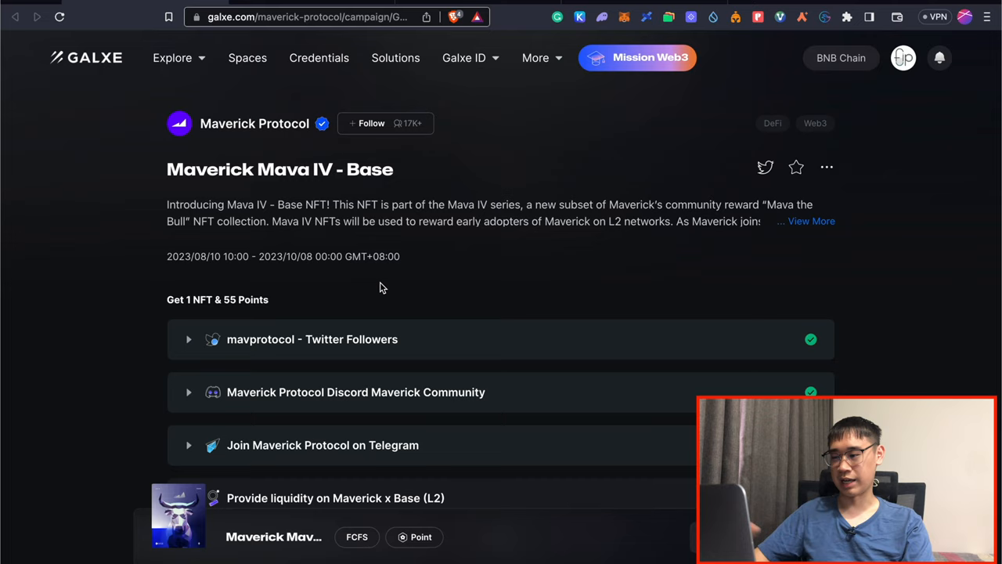
# Step: Scroll the Mava IV - Base campaign description showing the $1,000 for 20 days requirement
pyautogui.scroll(-3)
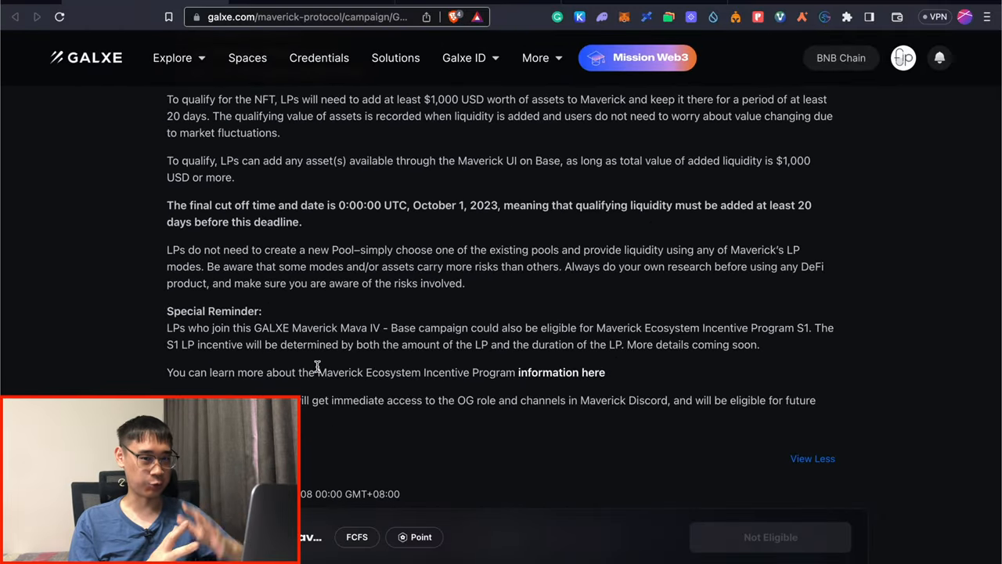
pyautogui.moveTo(763, 377)
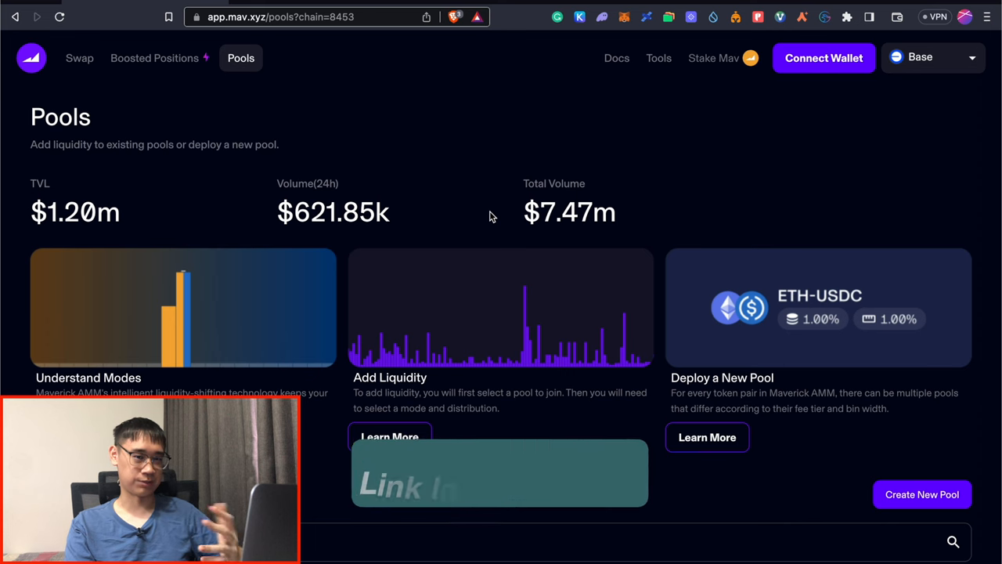
# Step: Scroll the Maverick Base Pools overview before switching to the impermanent loss answer
pyautogui.scroll(-3)
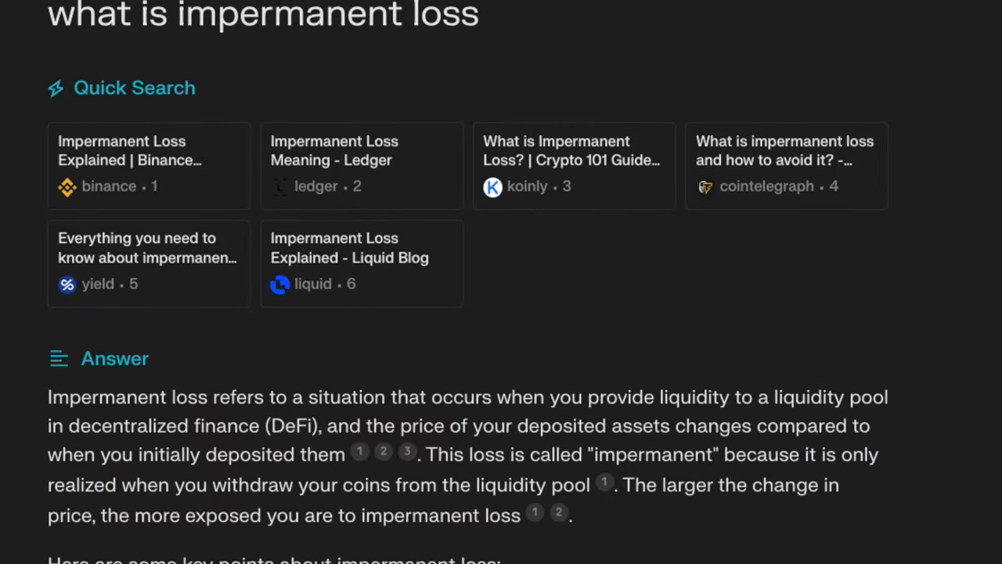
# Step: Scroll through the AI search explanation of impermanent loss
pyautogui.scroll(-3)
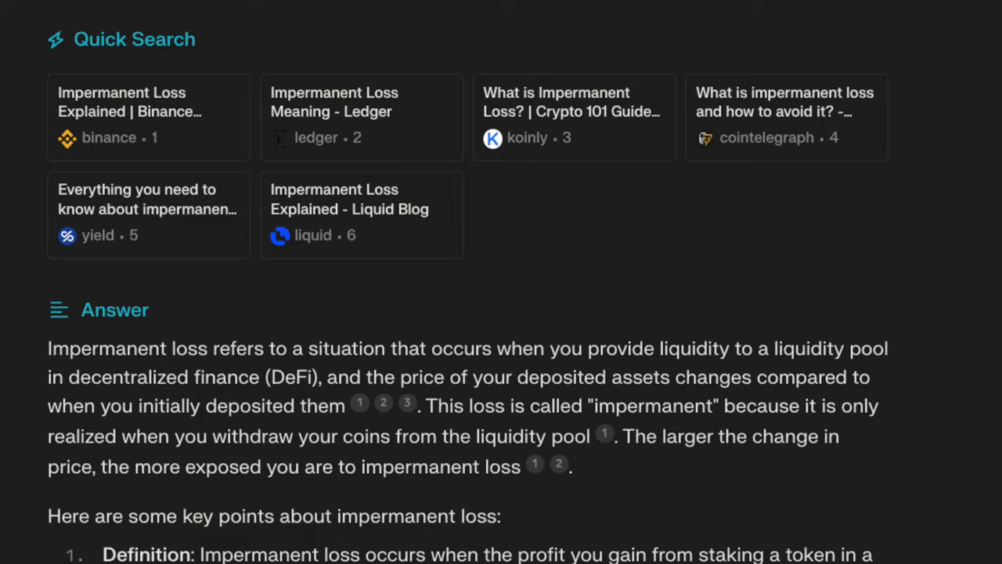
pyautogui.scroll(-3)
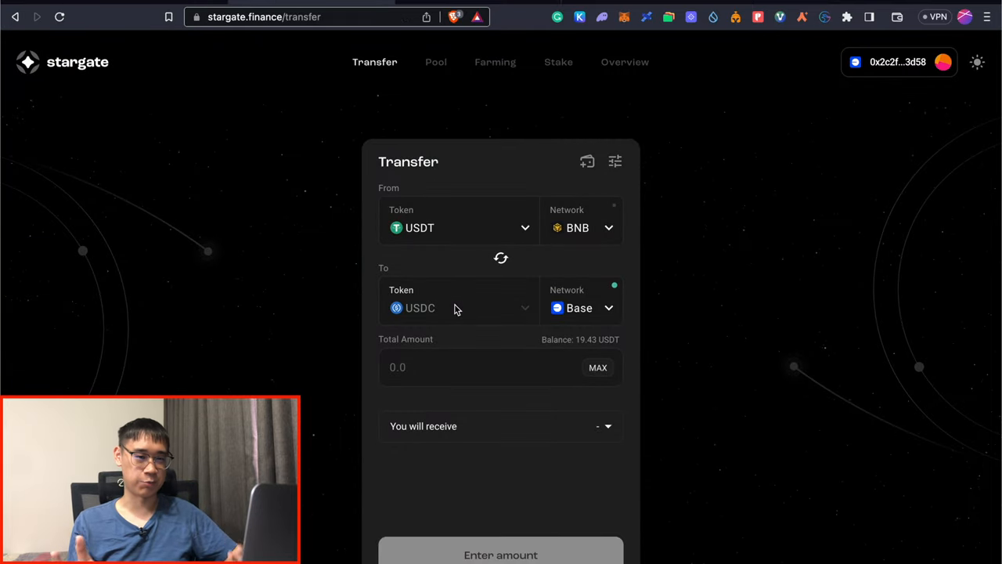
# Step: Review Stargate's source network list and close it again
pyautogui.click(581, 229)
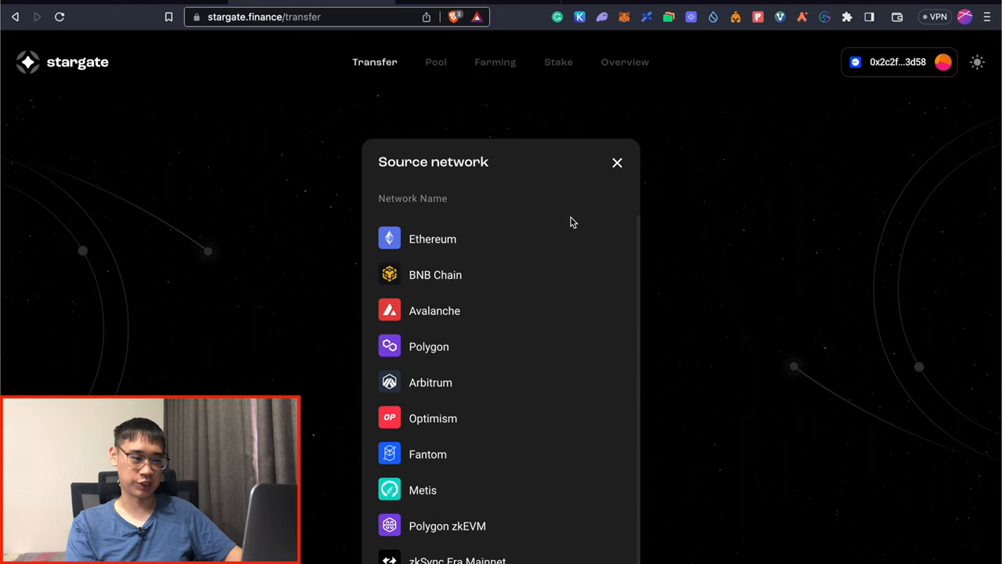
pyautogui.moveTo(555, 375)
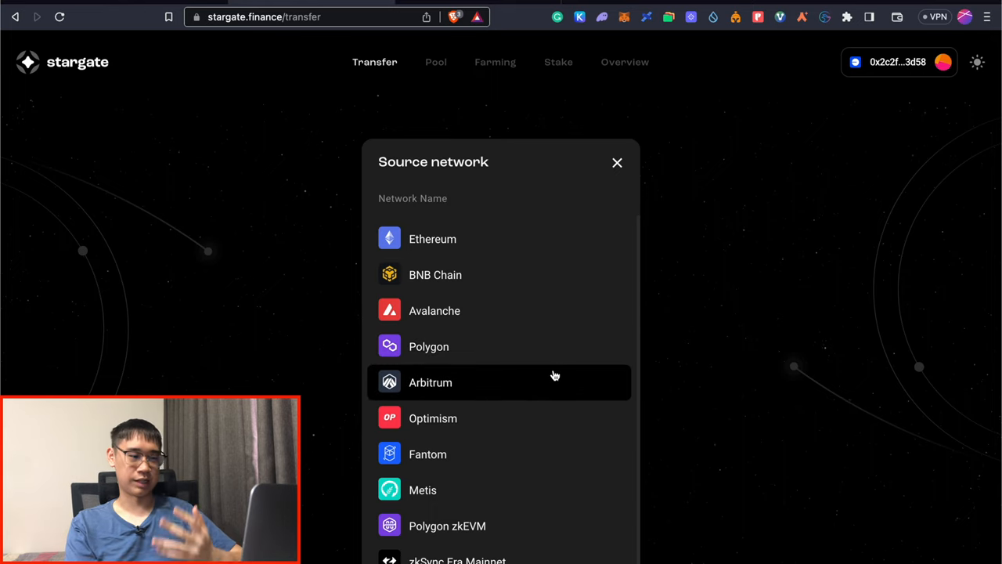
pyautogui.click(435, 274)
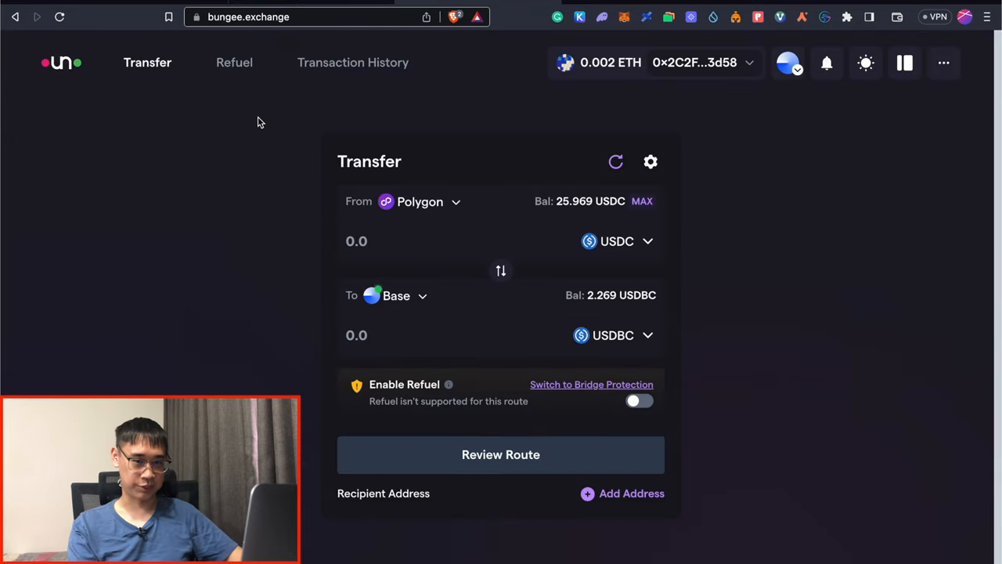
# Step: Navigate back to stargate.finance/transfer from the Bungee Polygon-to-Base form
pyautogui.write('stargate.finance/transfer')
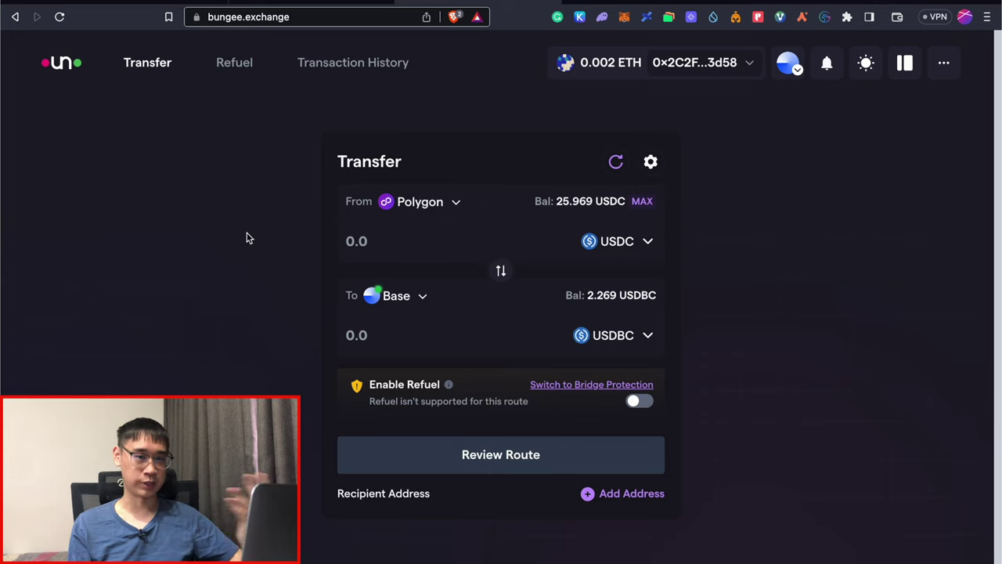
pyautogui.moveTo(617, 241)
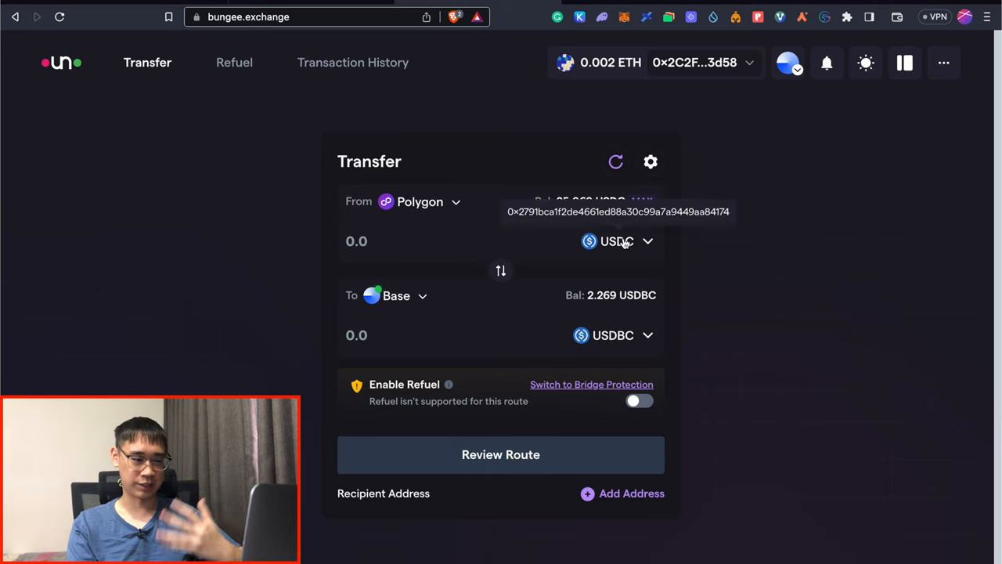
pyautogui.moveTo(479, 235)
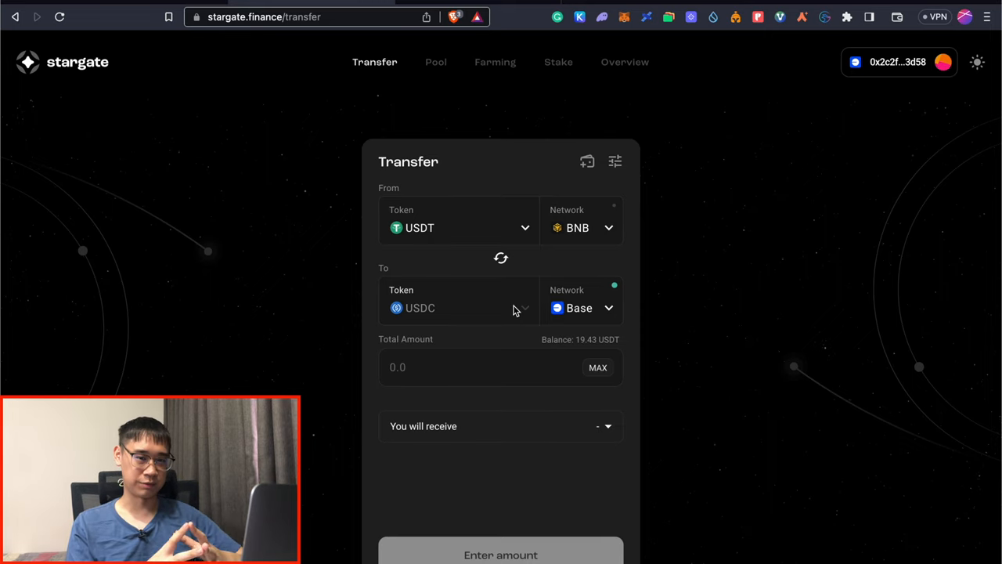
pyautogui.moveTo(353, 300)
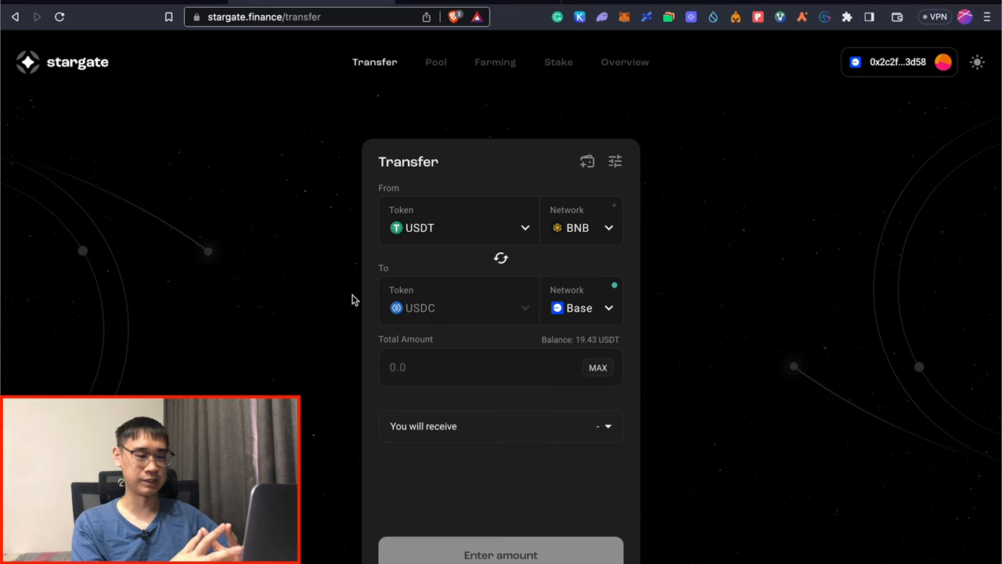
pyautogui.moveTo(410, 266)
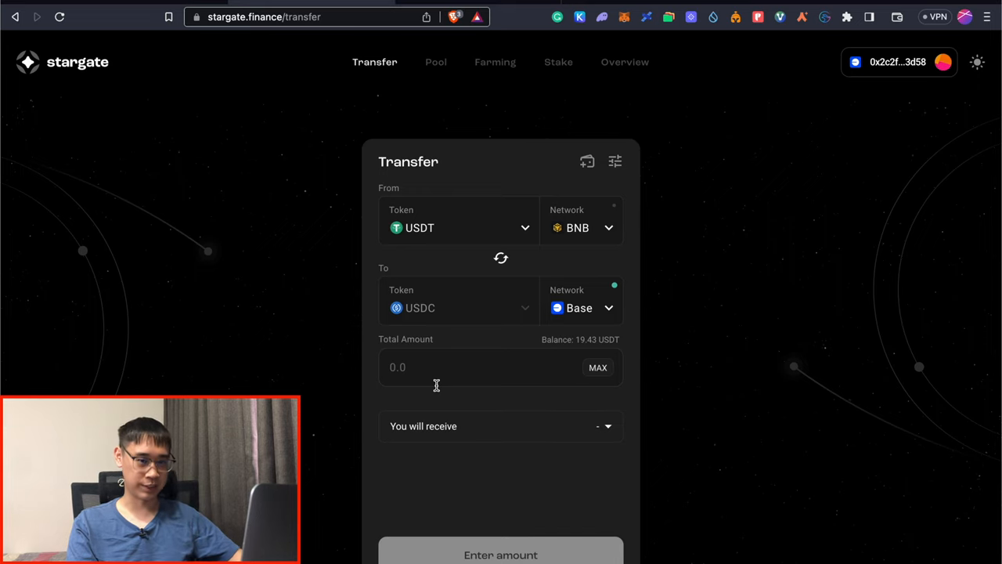
pyautogui.moveTo(245, 294)
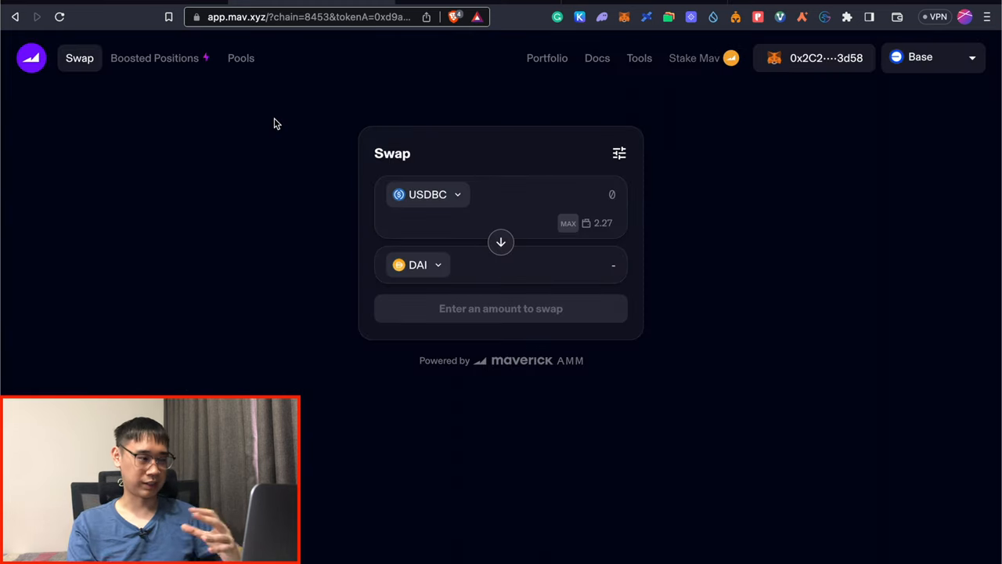
pyautogui.moveTo(338, 237)
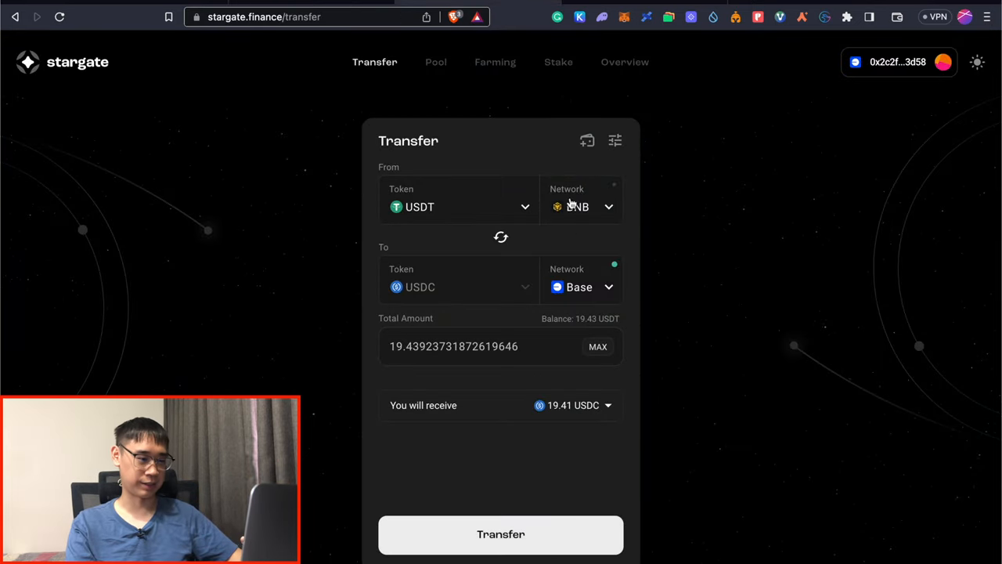
# Step: Select the network selector on Stargate before moving to Orbiter Finance
pyautogui.click(501, 535)
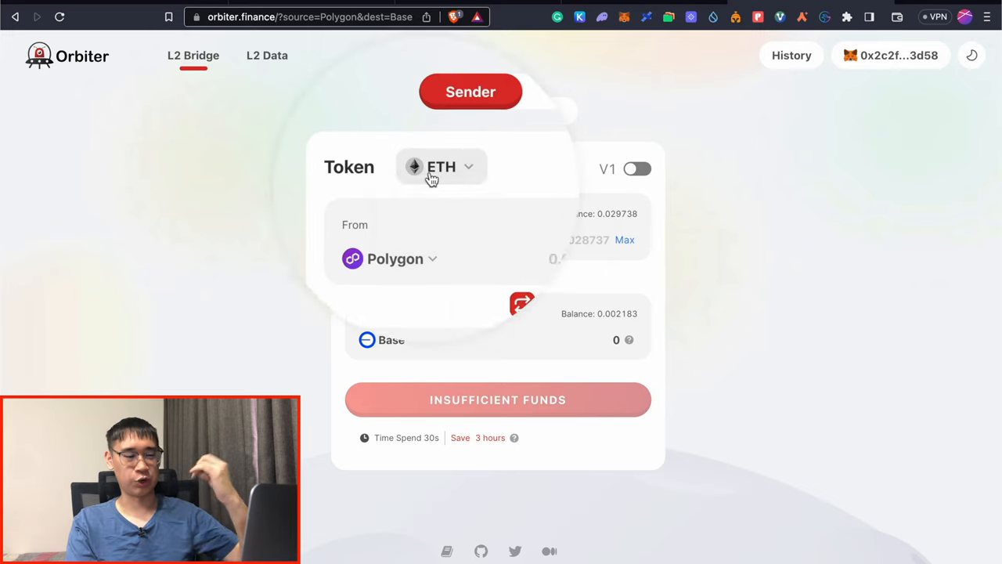
# Step: Select the ETH token selector on Orbiter's Polygon-to-Base bridge
pyautogui.click(441, 166)
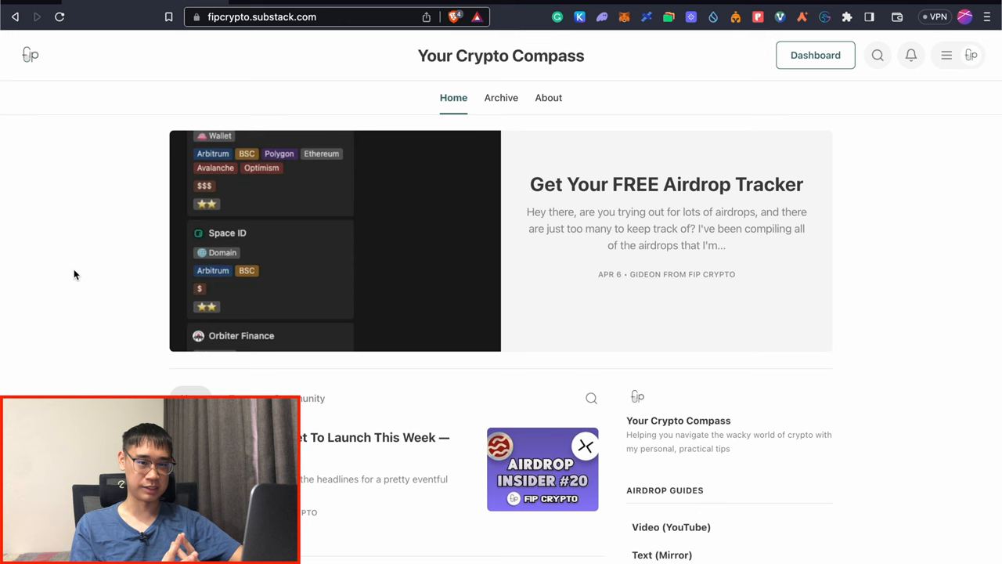
# Step: Scroll the Substack home page and the Insider Roundup #20 airdrop post
pyautogui.scroll(-3)
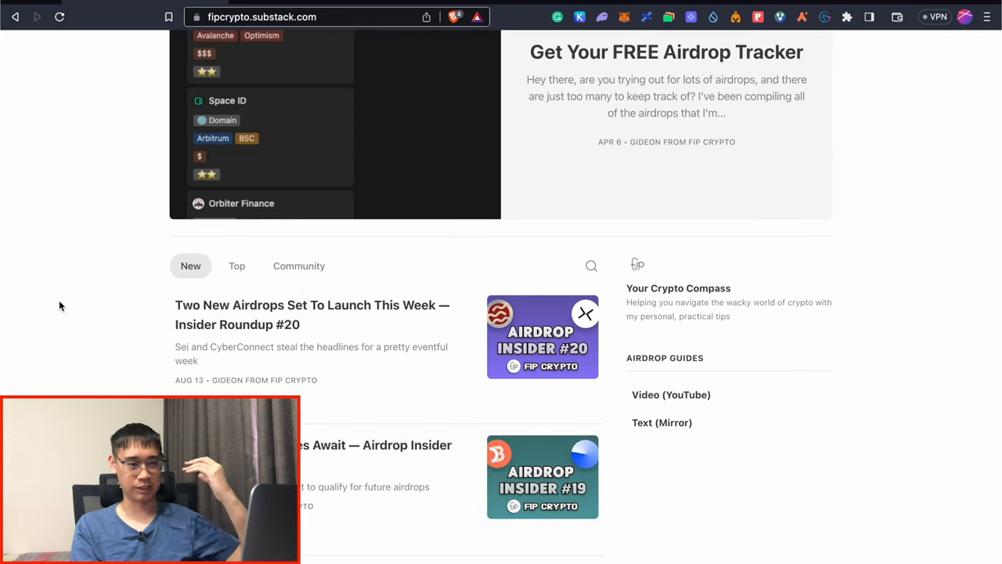
pyautogui.scroll(-3)
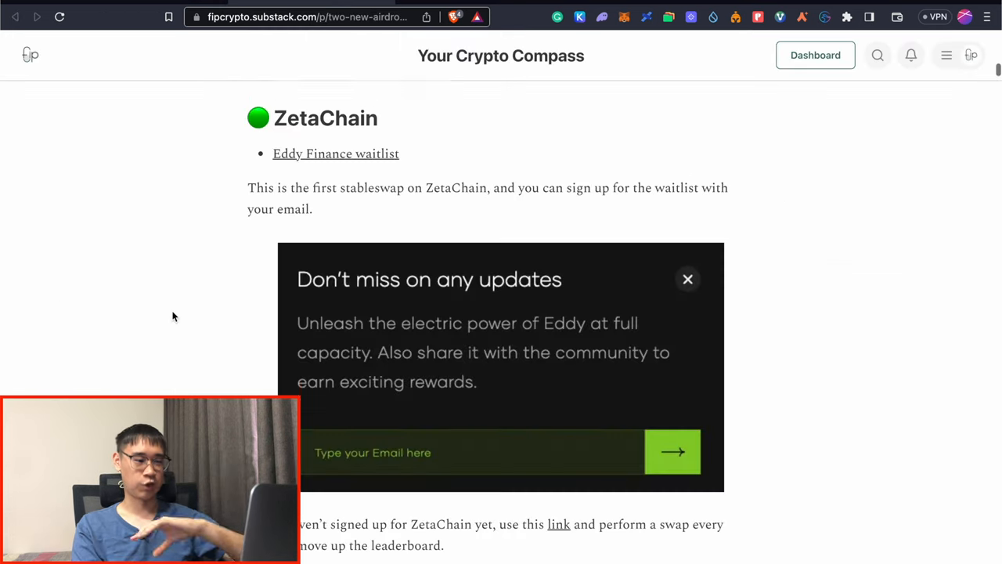
pyautogui.scroll(-3)
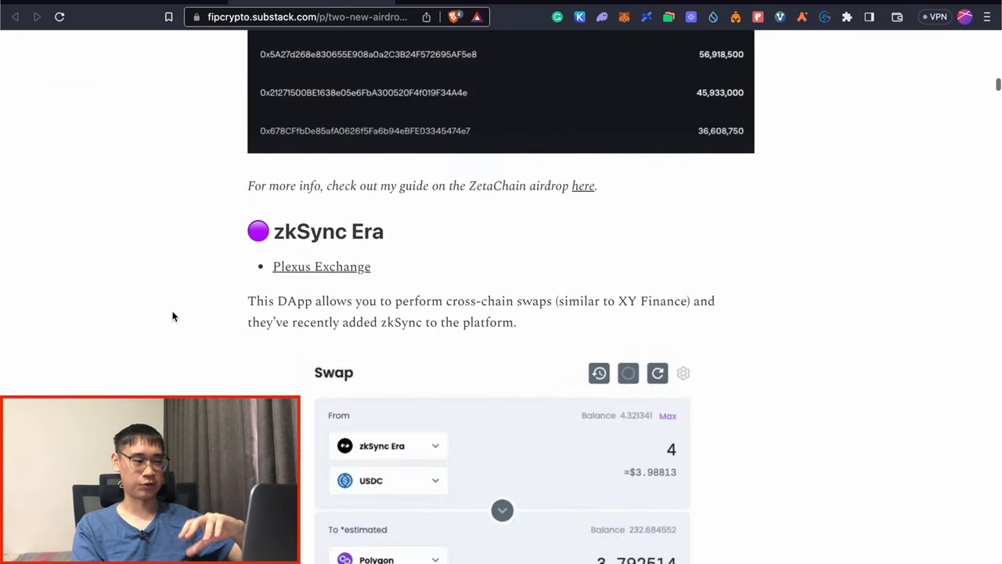
pyautogui.scroll(-3)
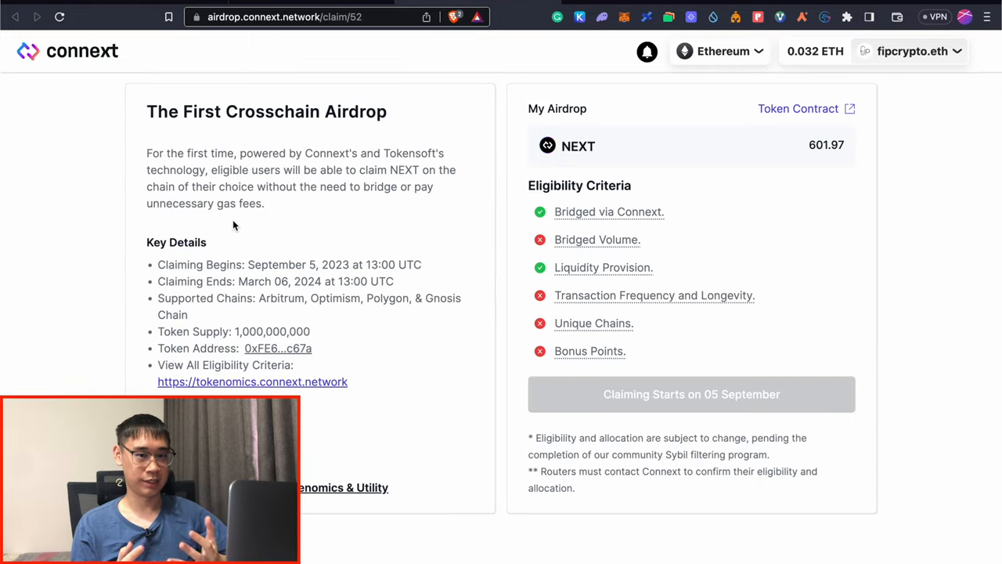
pyautogui.moveTo(712, 247)
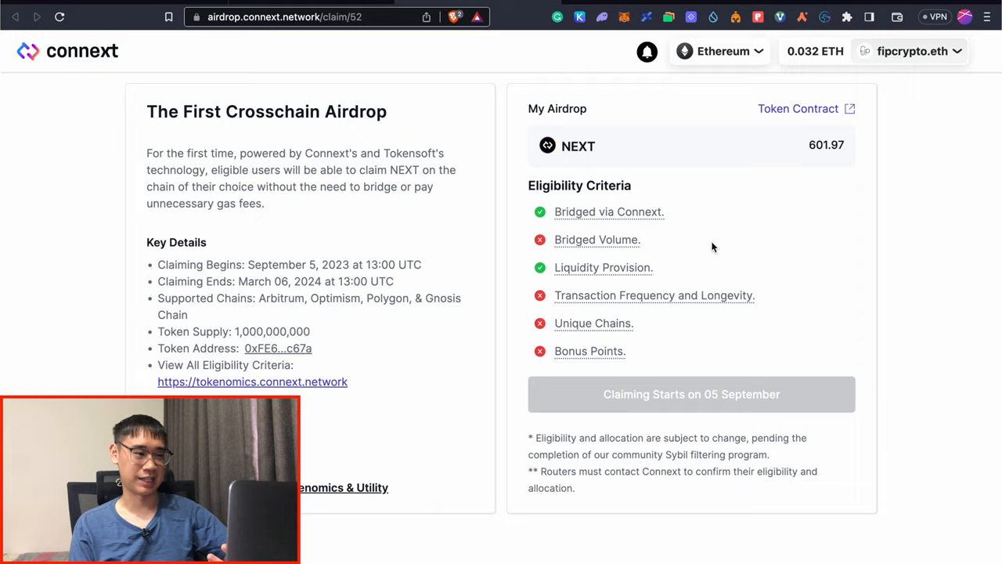
# Step: Return to the Substack airdrop article, then bring up the Notion Airdrop Tracker Projects board
pyautogui.click(12, 16)
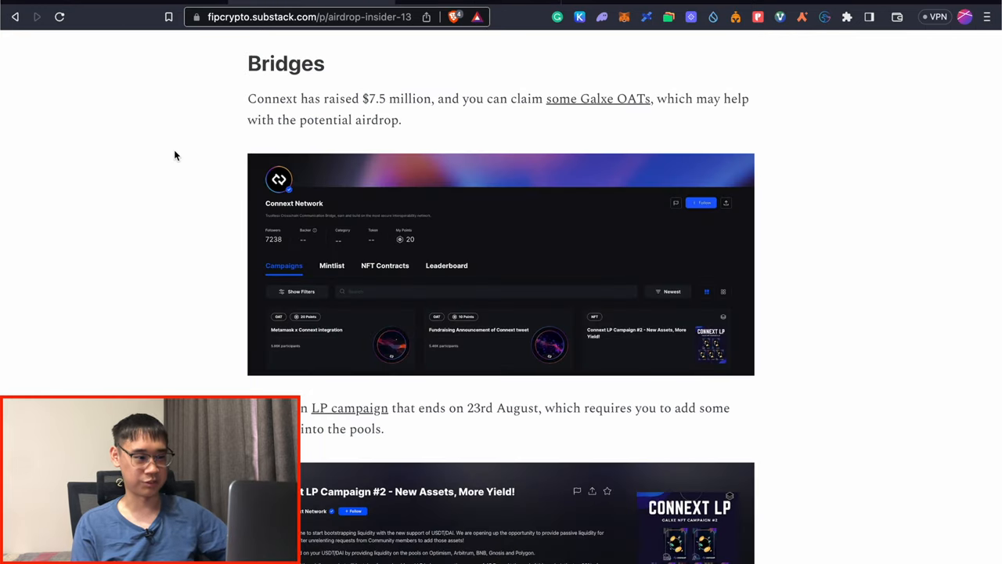
pyautogui.scroll(3)
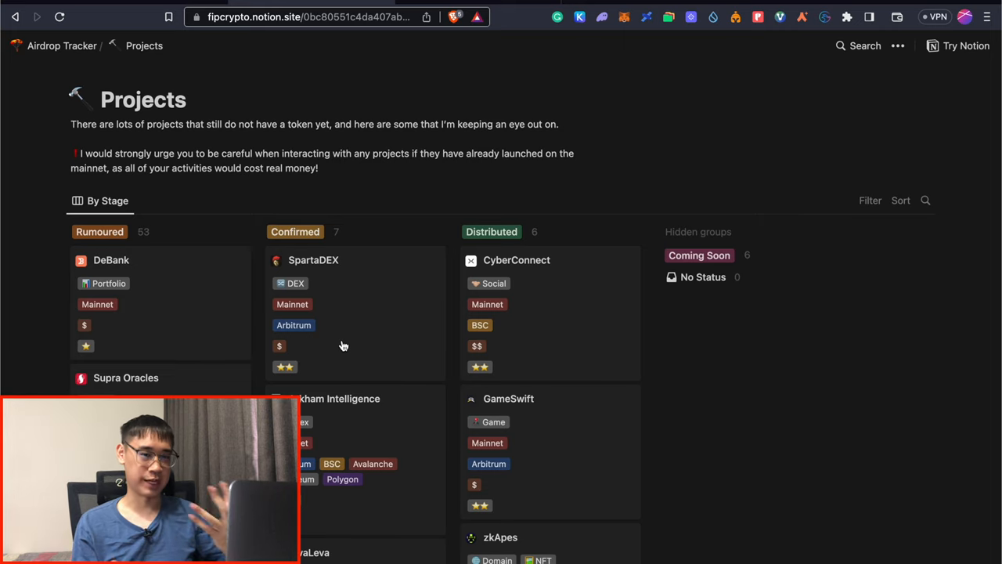
pyautogui.scroll(-3)
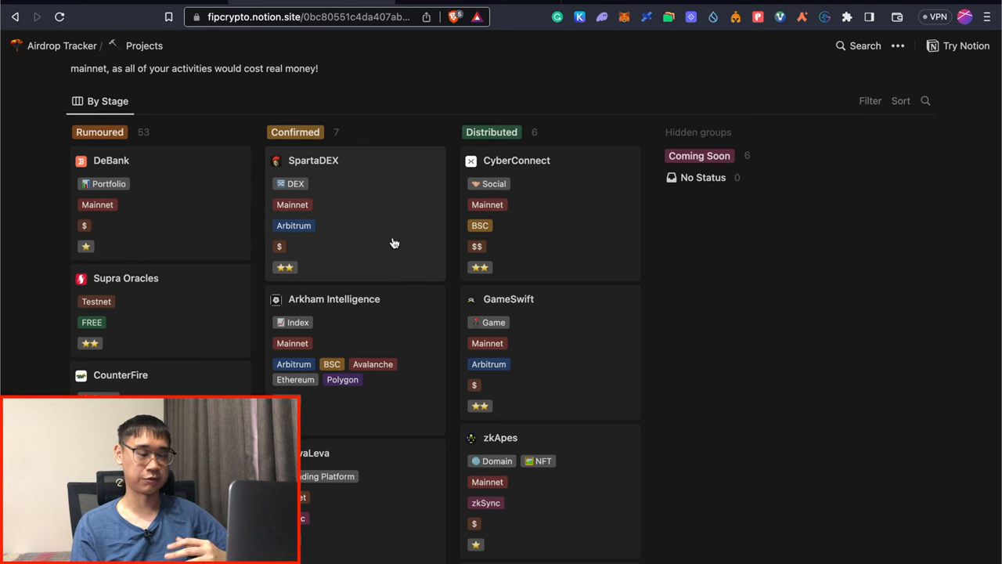
pyautogui.click(125, 279)
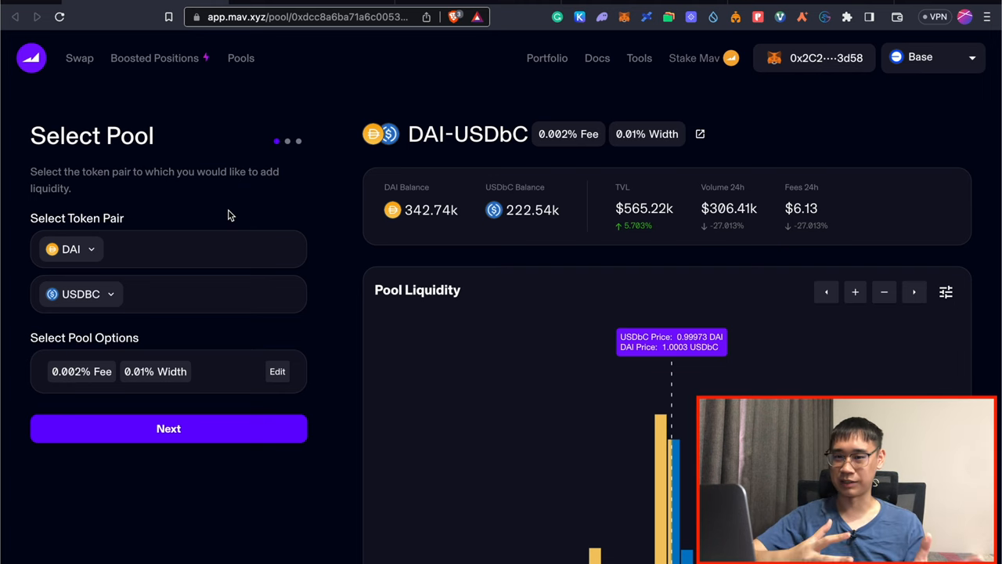
pyautogui.moveTo(216, 371)
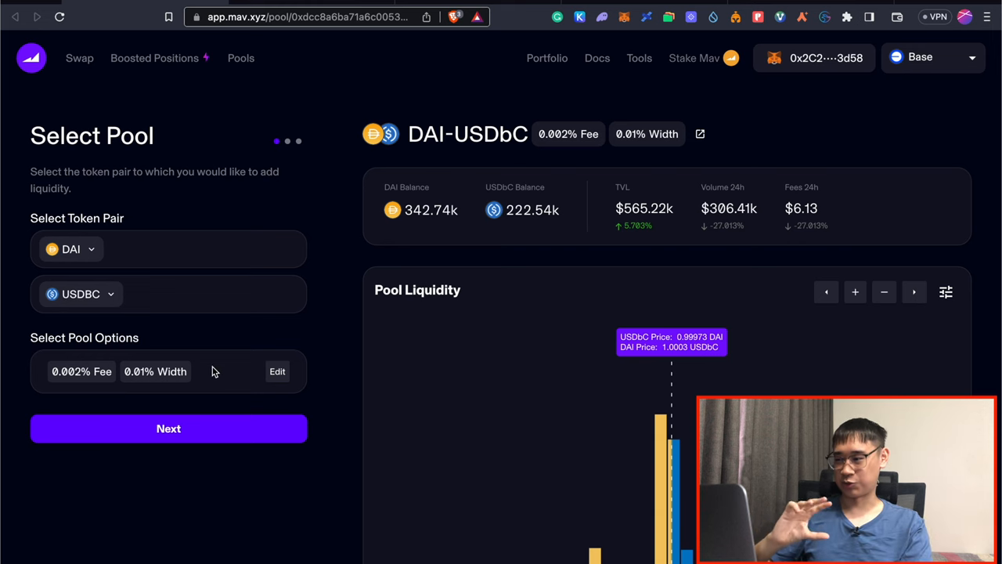
# Step: Advance from the DAI-USDbC pool choice to mode selection with Static mode
pyautogui.click(169, 429)
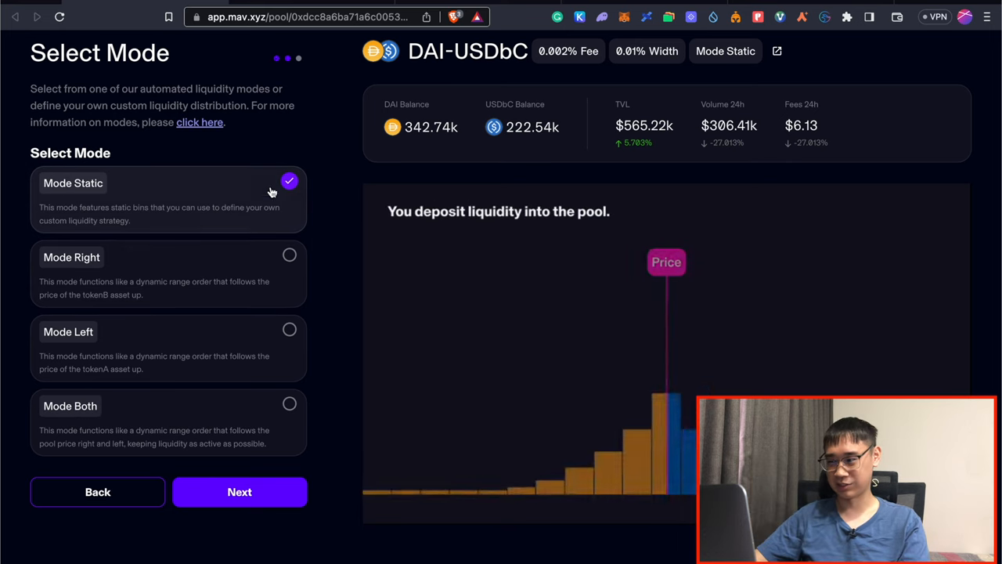
# Step: Accept Static mode and enter the DAI deposit amount under Required Assets
pyautogui.click(238, 492)
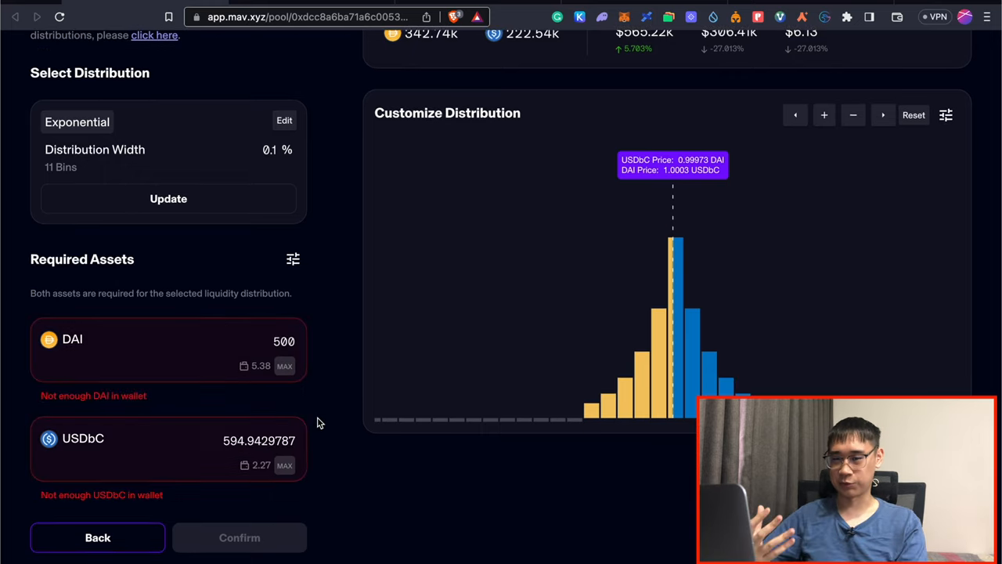
pyautogui.moveTo(323, 399)
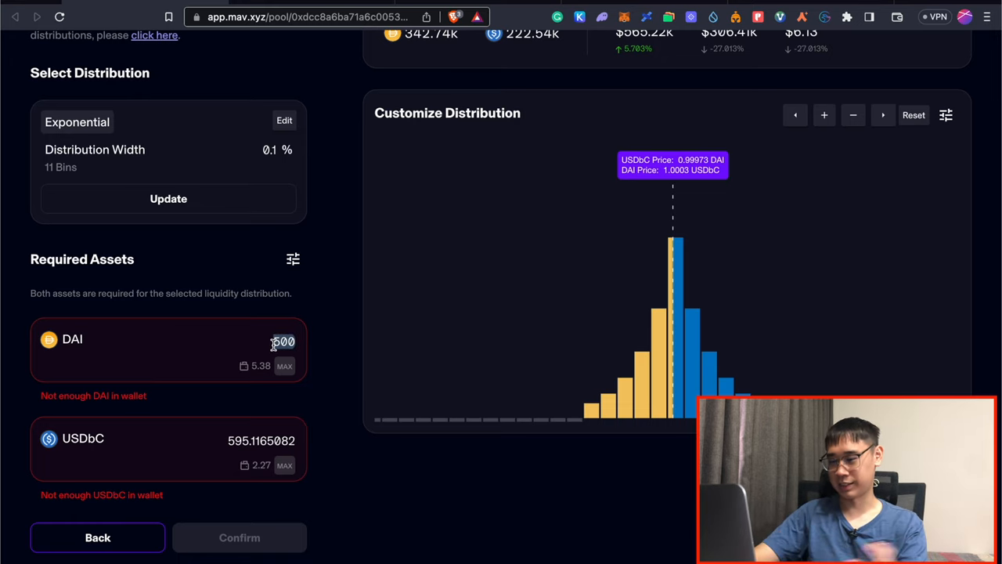
pyautogui.write('400')
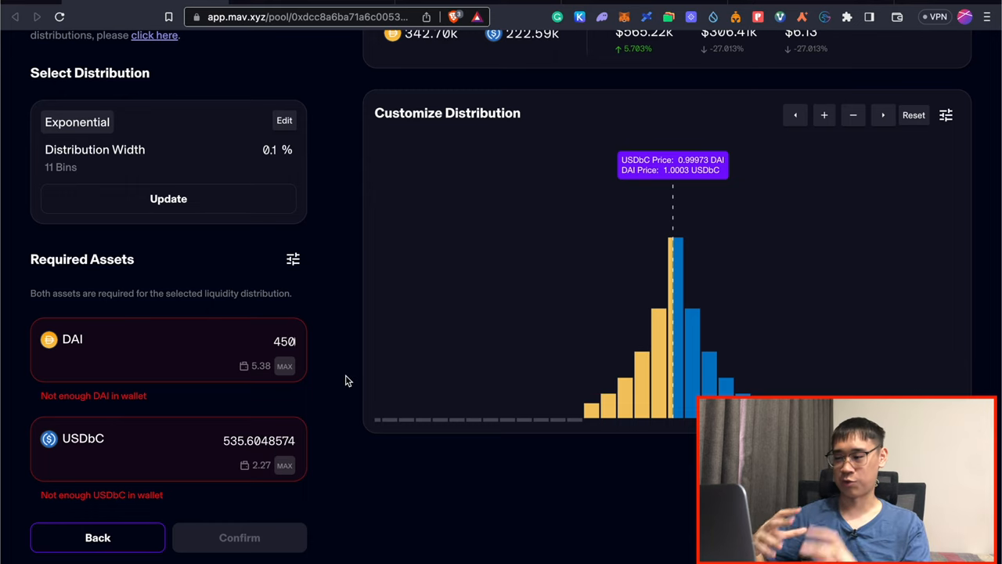
pyautogui.moveTo(326, 338)
pyautogui.write('460')
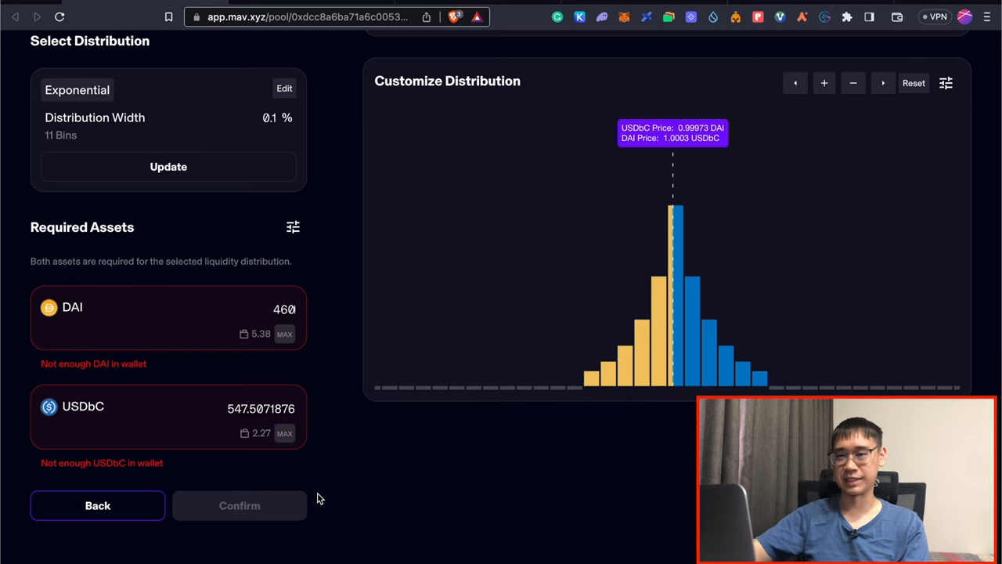
pyautogui.moveTo(355, 355)
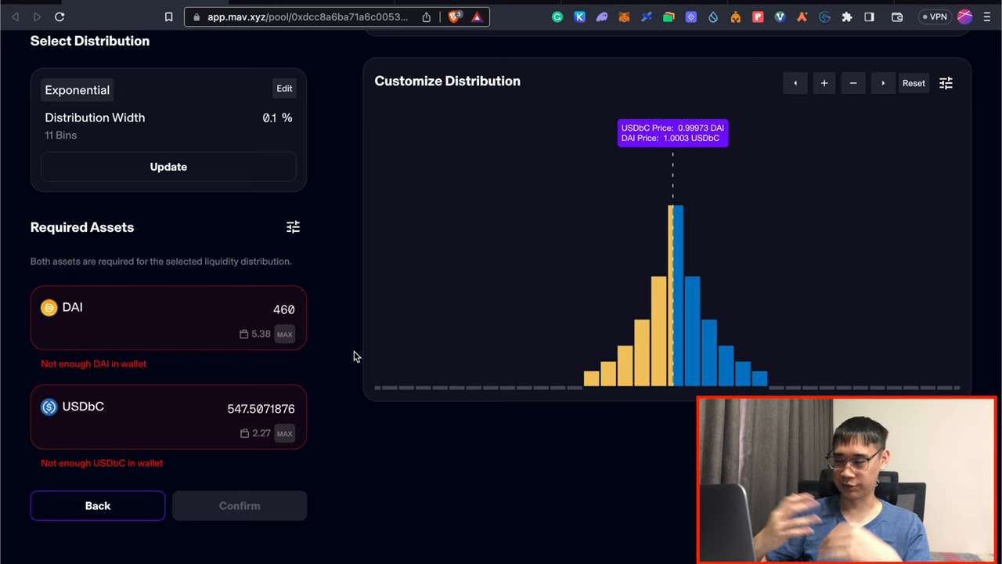
pyautogui.moveTo(347, 332)
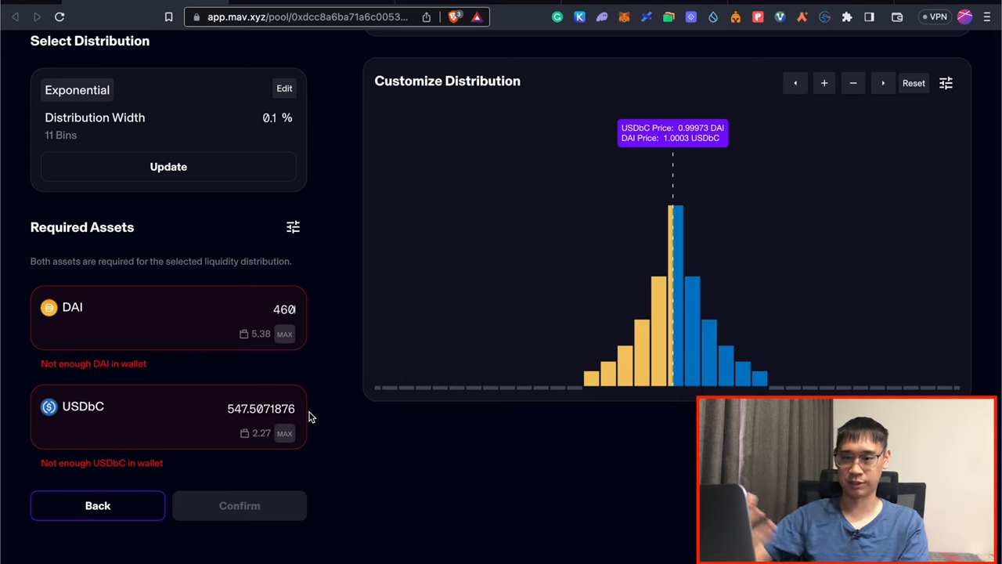
pyautogui.moveTo(300, 382)
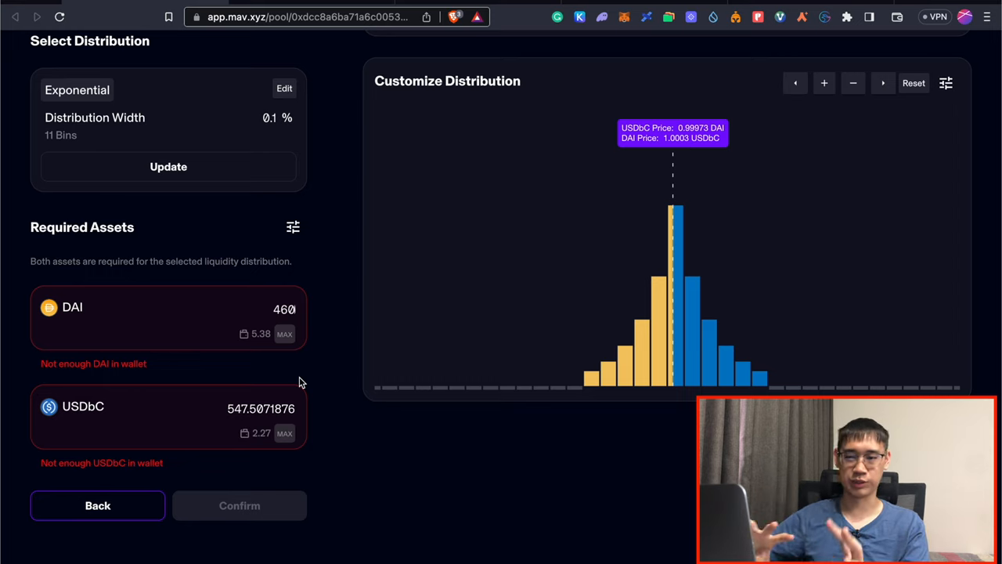
pyautogui.moveTo(332, 375)
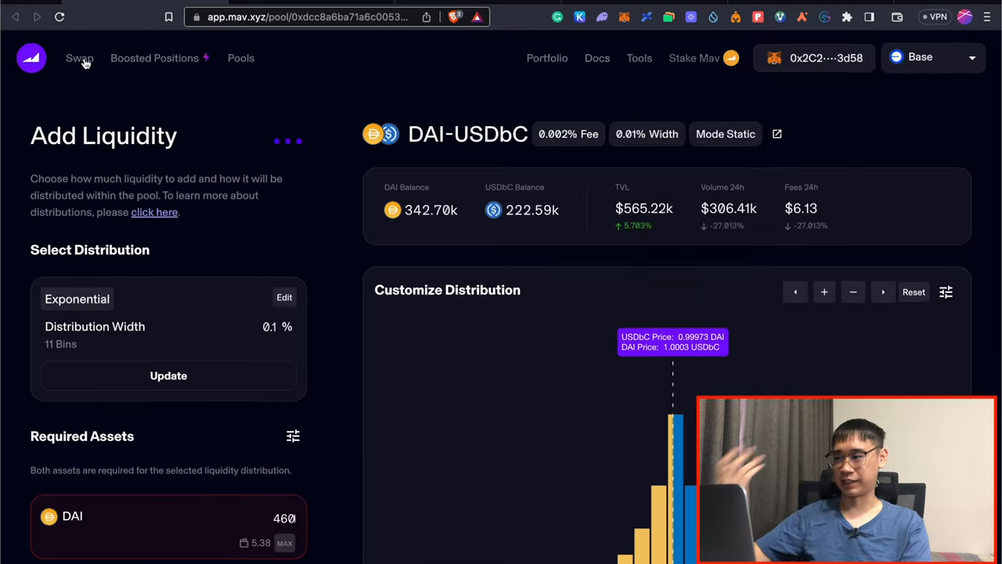
# Step: Check the USDbC-to-DAI swap quote, then view the Pools list with TVL, volume and fees
pyautogui.click(79, 57)
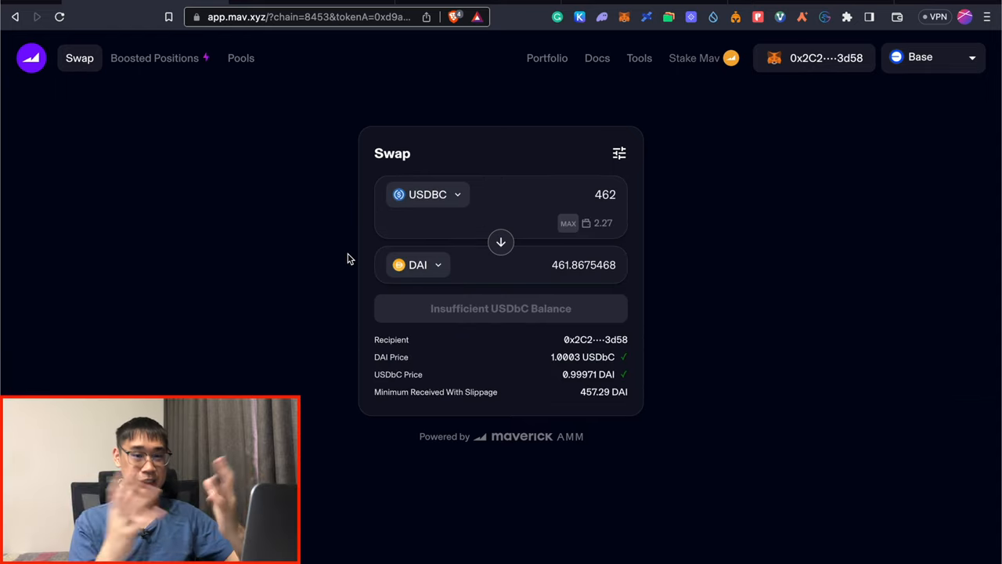
pyautogui.moveTo(360, 251)
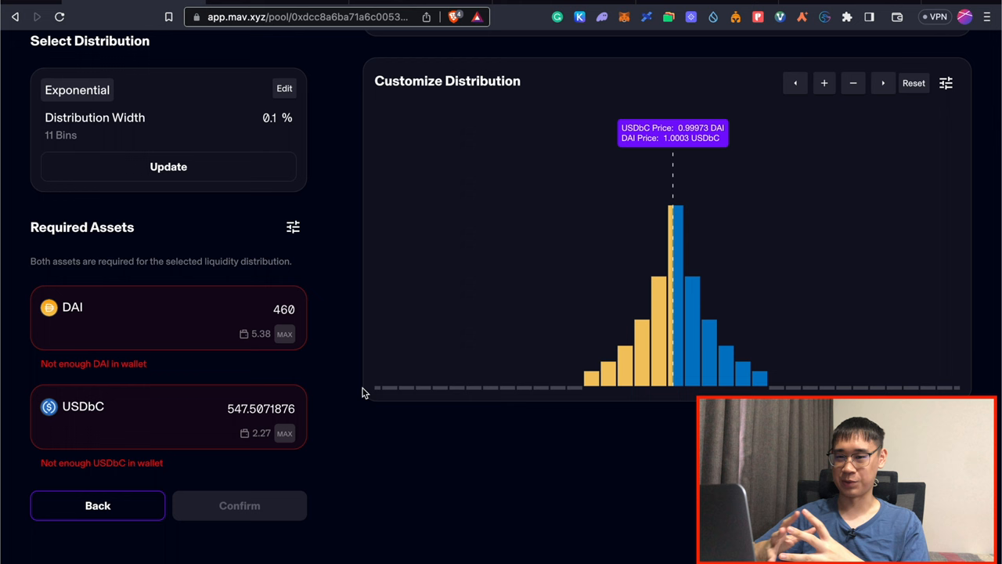
pyautogui.click(97, 504)
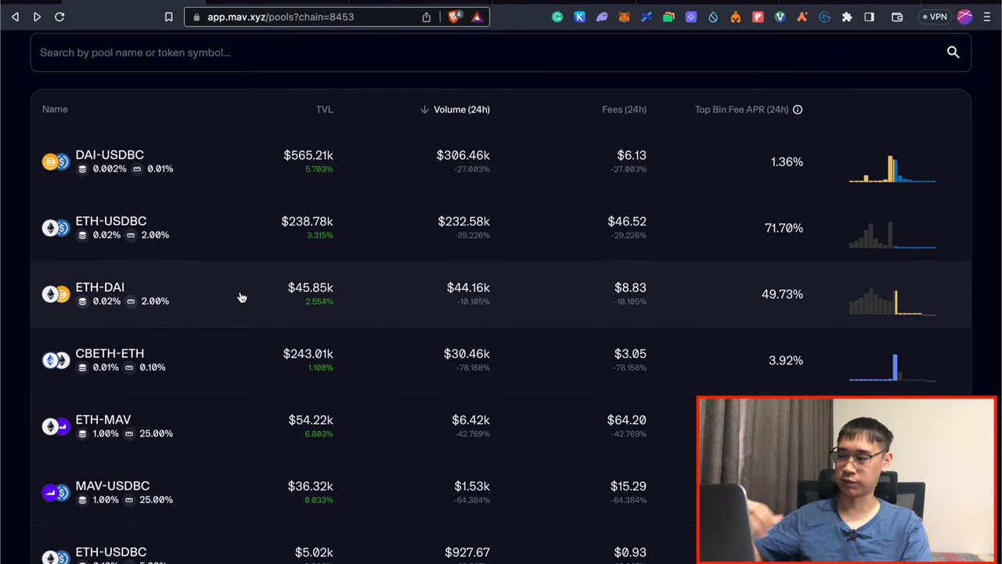
# Step: Scroll the Pools list toward the earlier transaction link
pyautogui.scroll(-3)
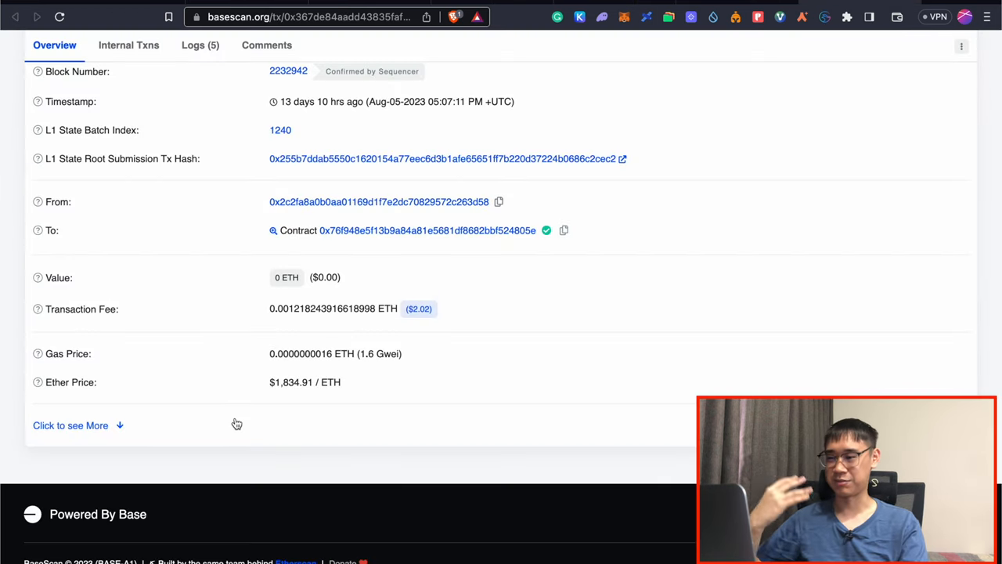
pyautogui.moveTo(279, 333)
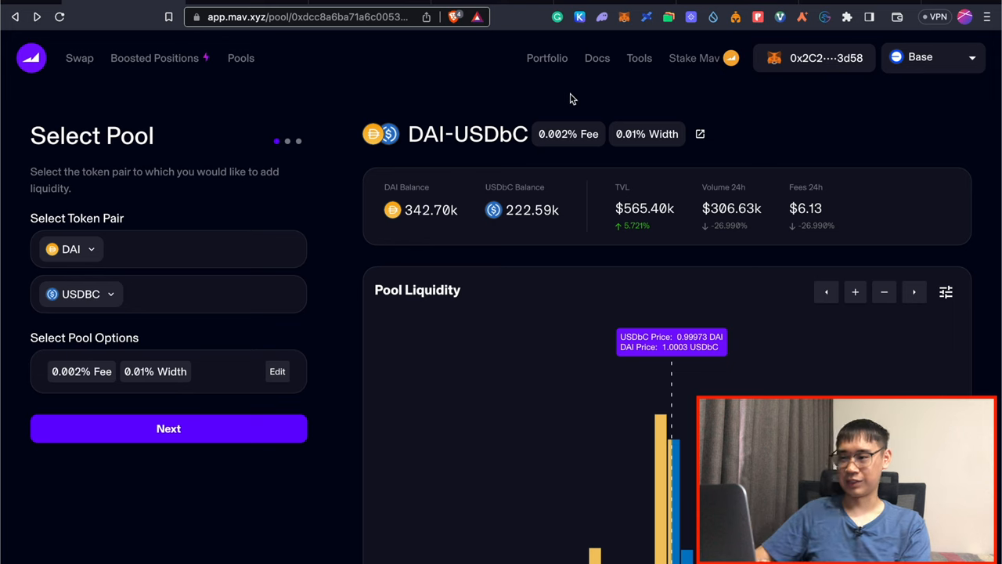
# Step: From Portfolio, manage the static DAI-USDbC position and start removing its liquidity
pyautogui.click(547, 57)
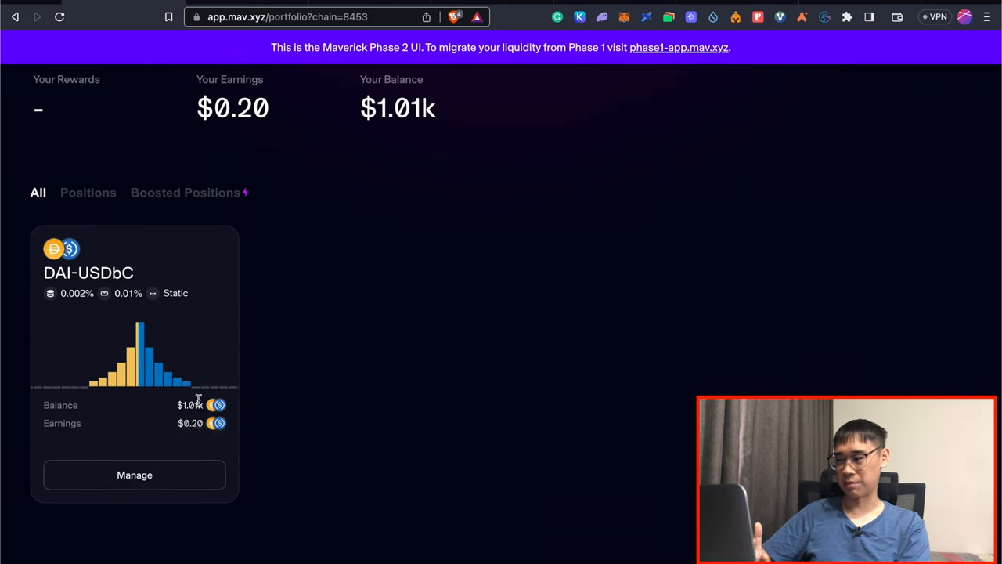
pyautogui.moveTo(197, 402)
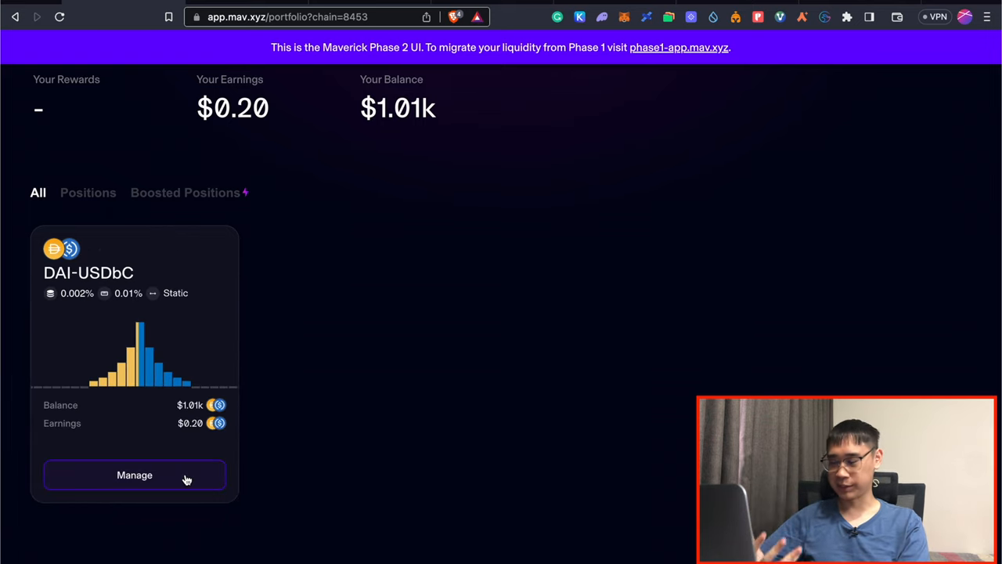
pyautogui.click(134, 475)
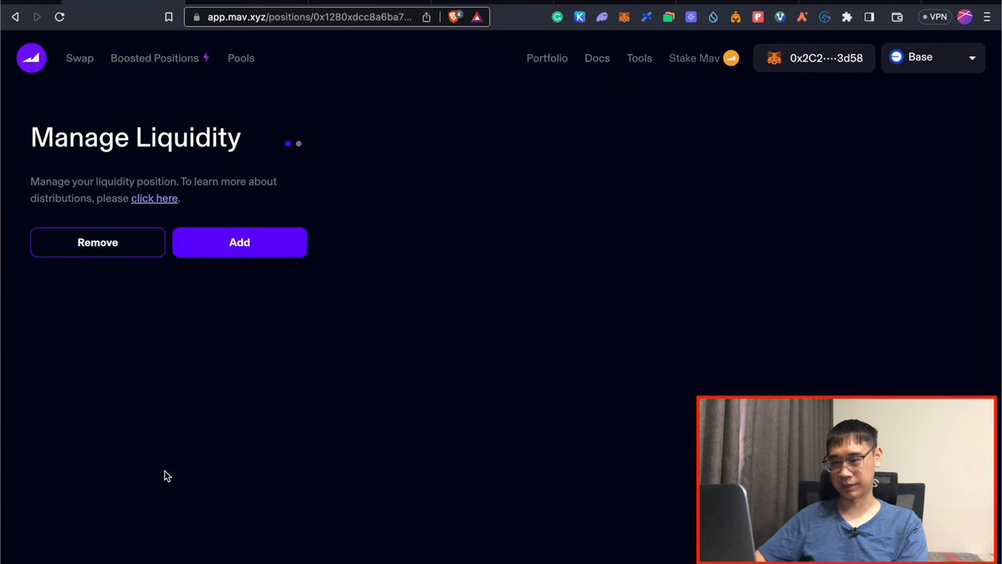
pyautogui.click(98, 241)
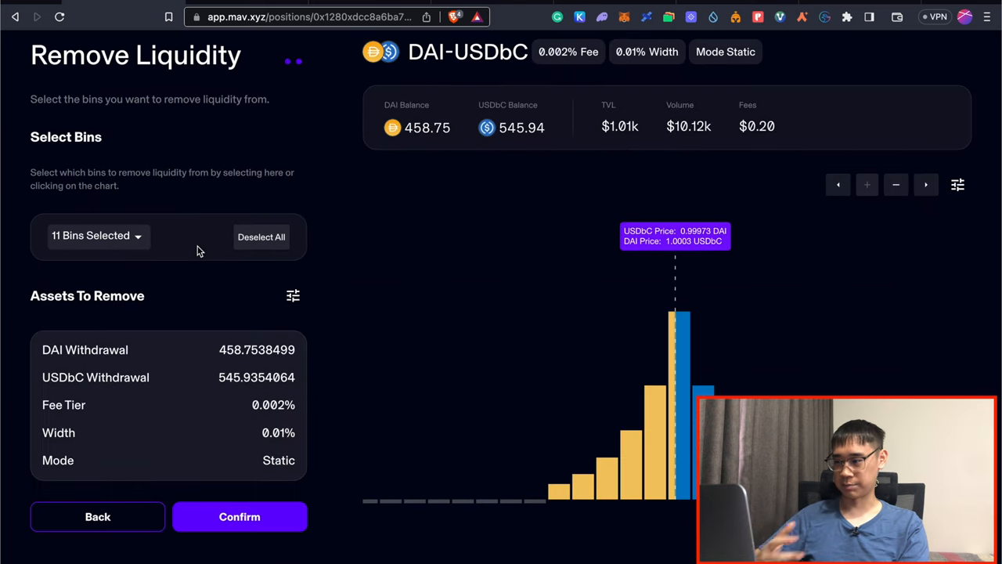
pyautogui.scroll(-3)
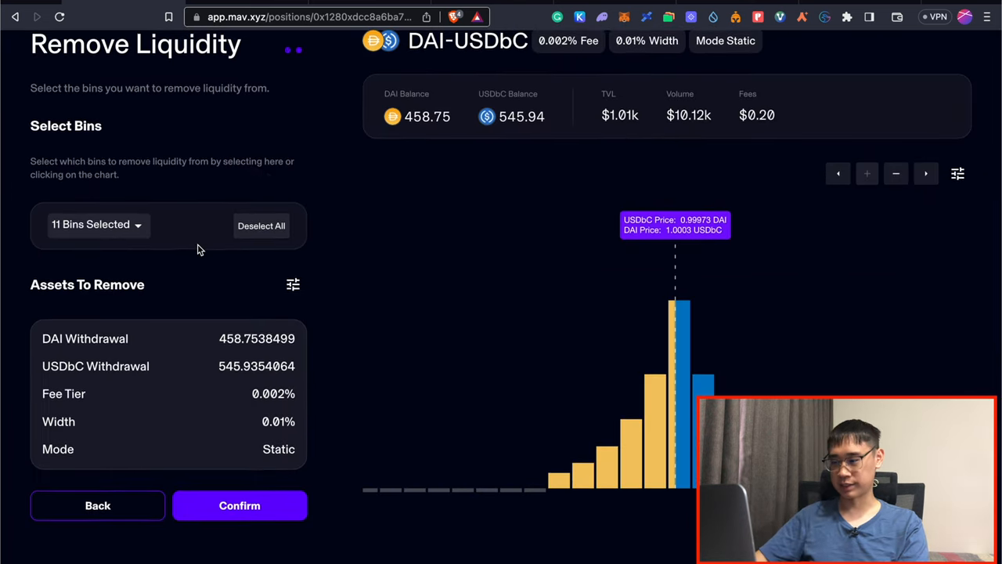